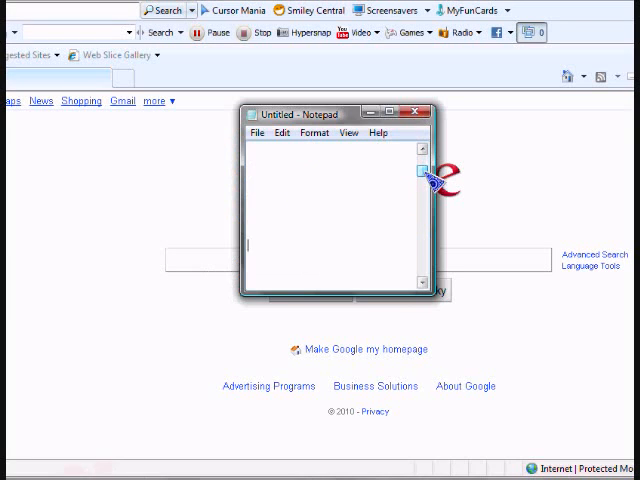
- Note '1.go to cnet.com' in Notepad, then run a Google search for 'cnet'
text(1.go to cnet.com)
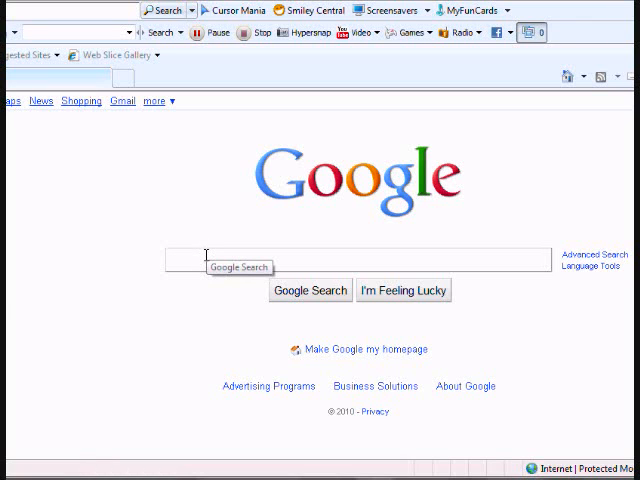
text(cnet)
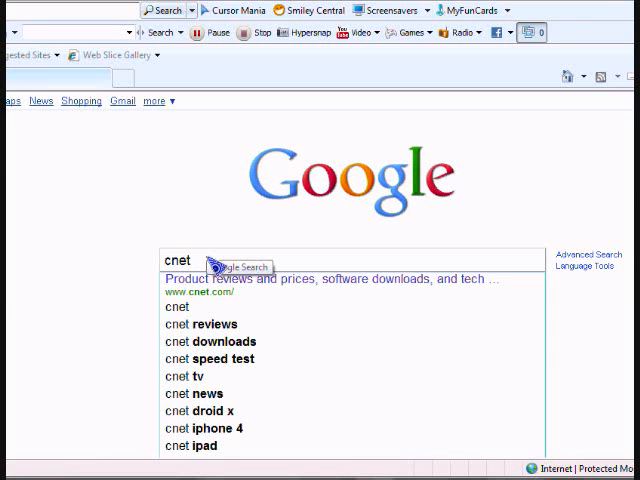
click(236, 264)
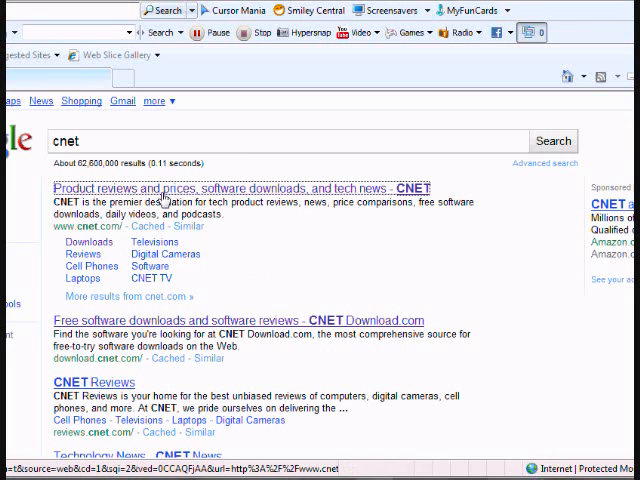
- Open the CNET homepage result and copy the 'Game Booster' text from the notes
click(204, 192)
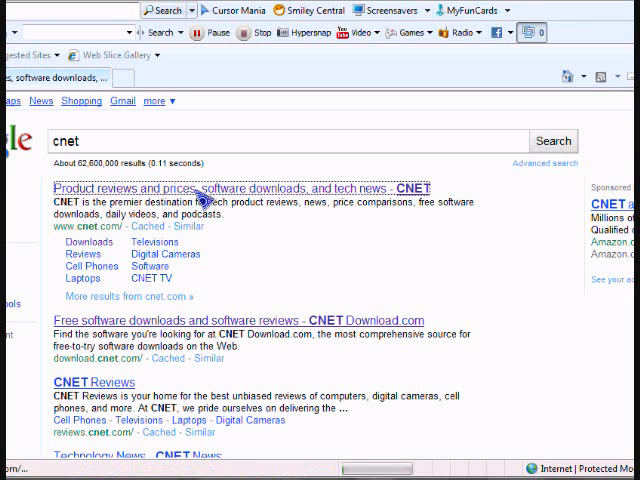
click(240, 188)
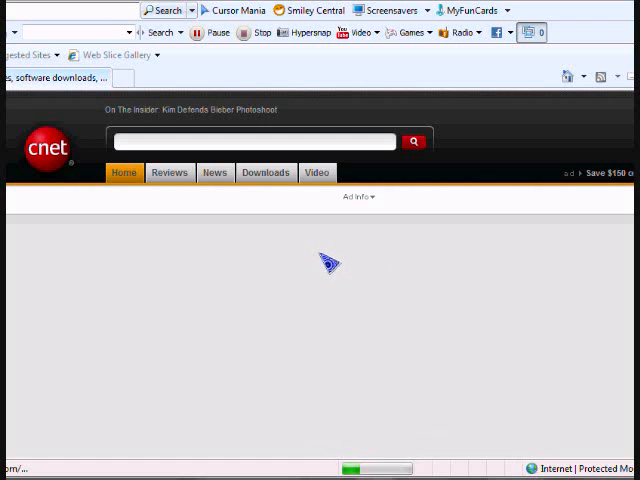
mouse_move(392, 390)
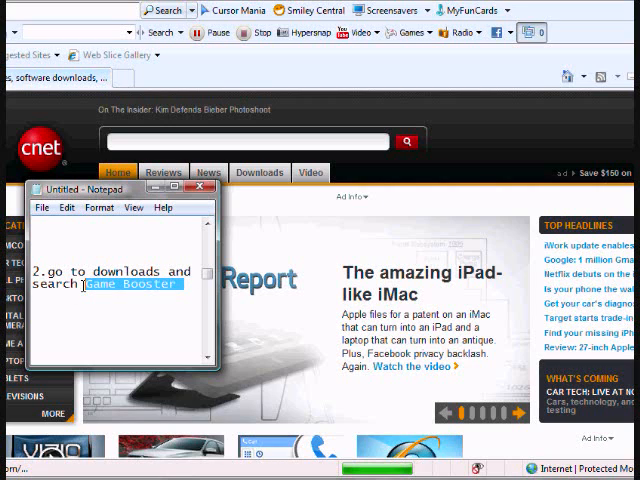
right_click(136, 288)
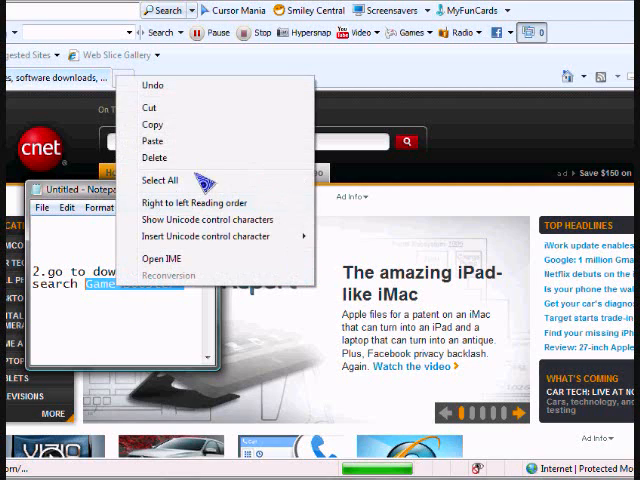
click(160, 180)
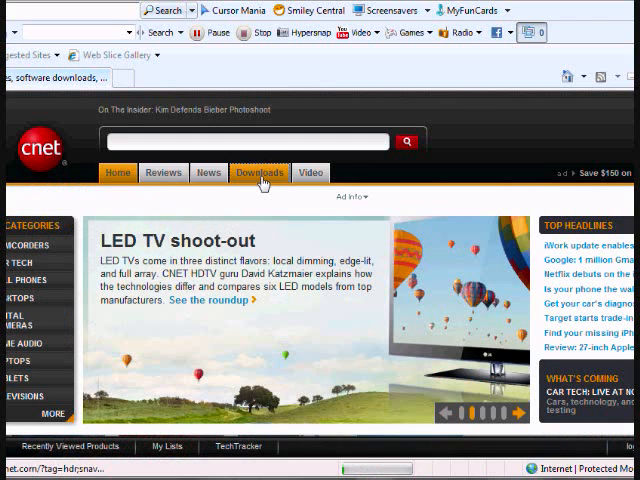
mouse_move(268, 176)
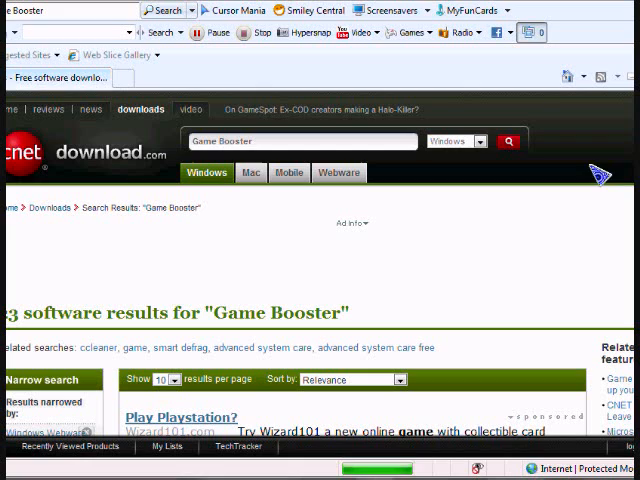
- Note '3.download it' and start the Game Booster download via Download Now in CNET's results
scroll(down, 3)
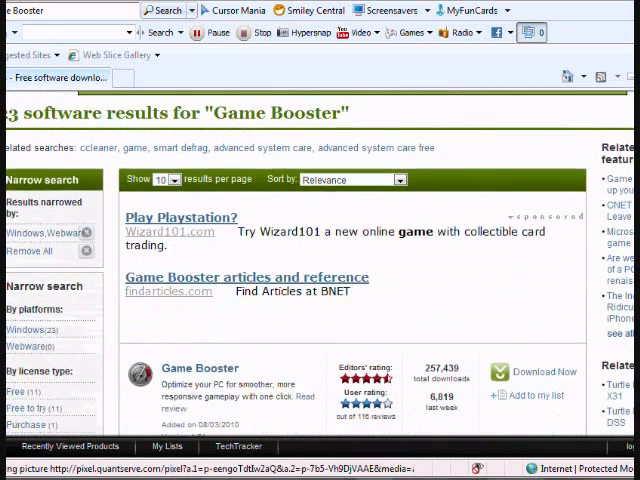
scroll(down, 3)
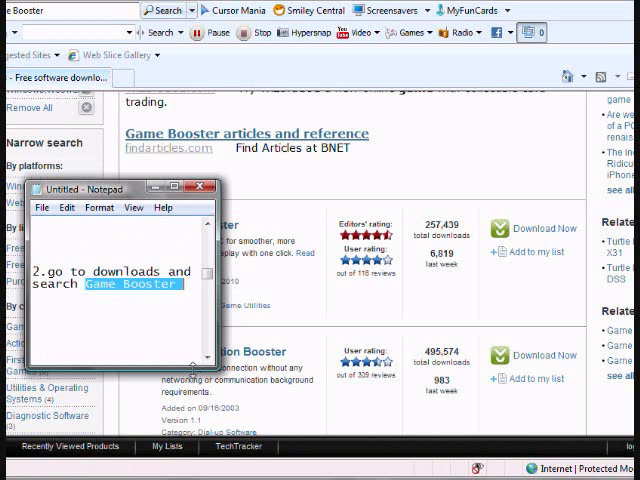
text(3.download it)
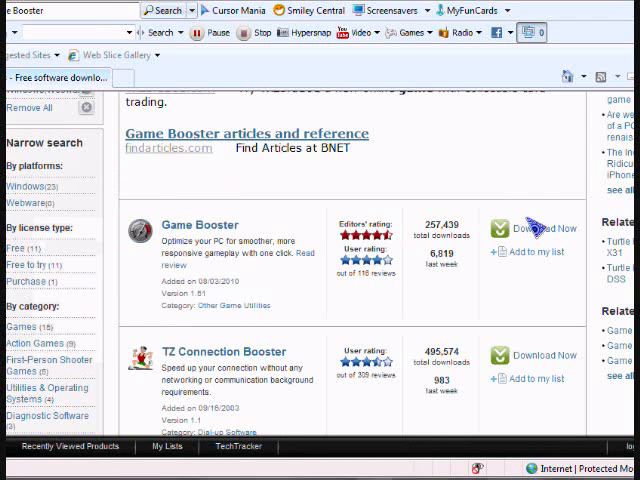
click(536, 228)
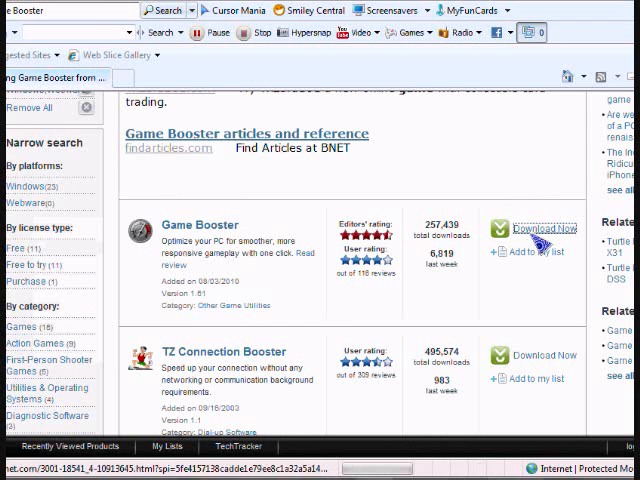
click(542, 228)
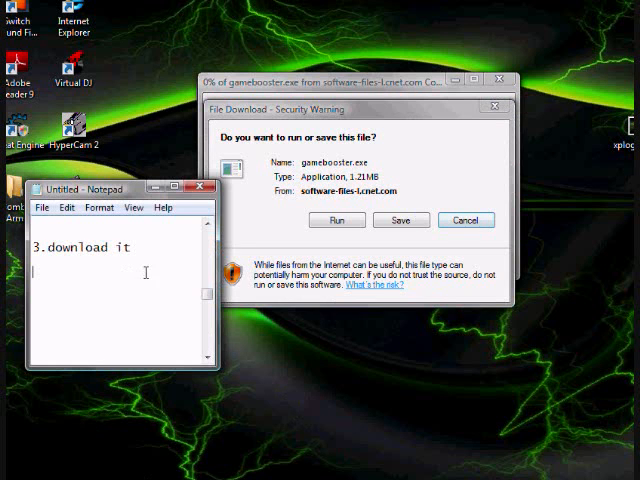
- Note '4.Run it' and minimize the Notepad notes window
text(4.Run it)
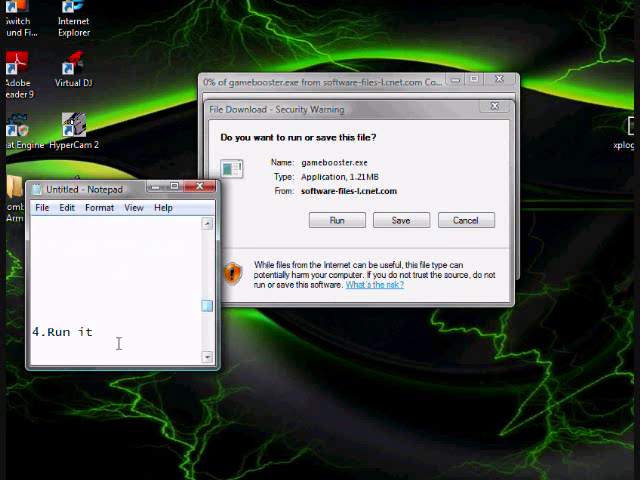
mouse_move(164, 186)
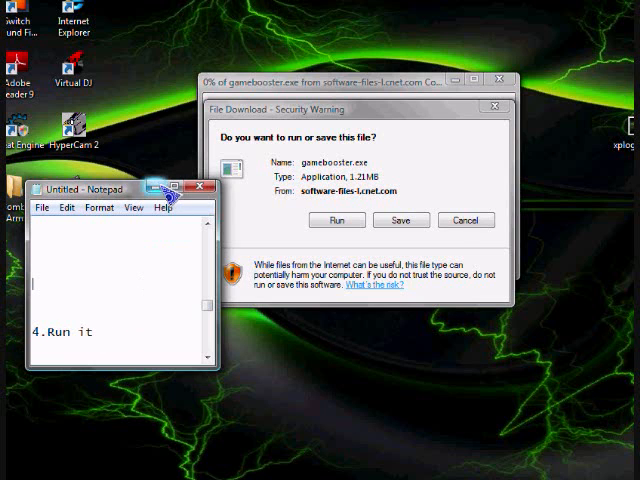
click(338, 220)
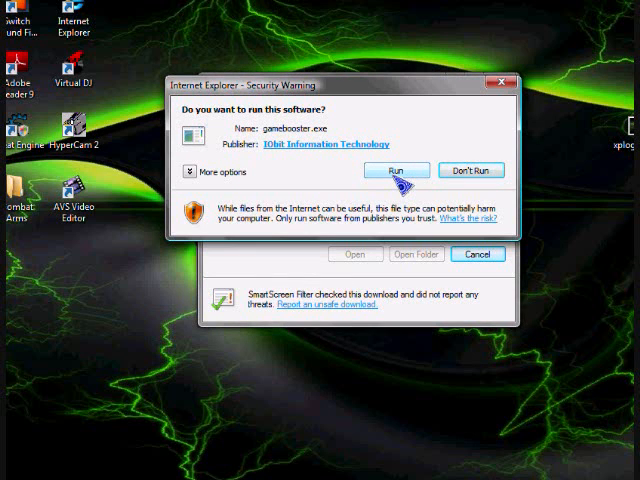
- Allow gamebooster.exe to run from the Security Warning, launching Game Booster Setup
click(398, 170)
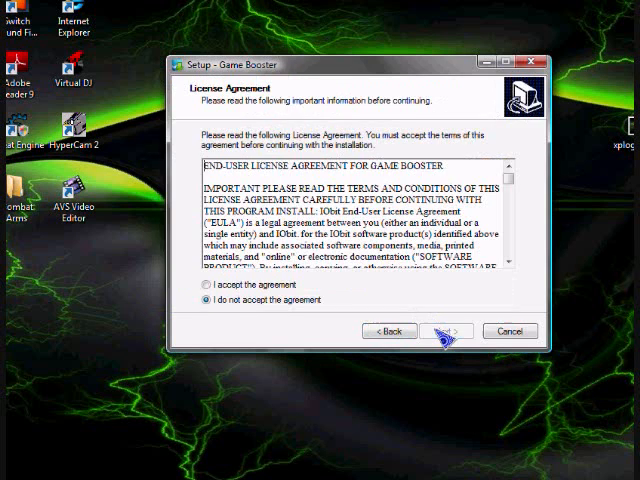
- Accept the license and keep C:\Program Files\Game Booster as the install folder
click(204, 284)
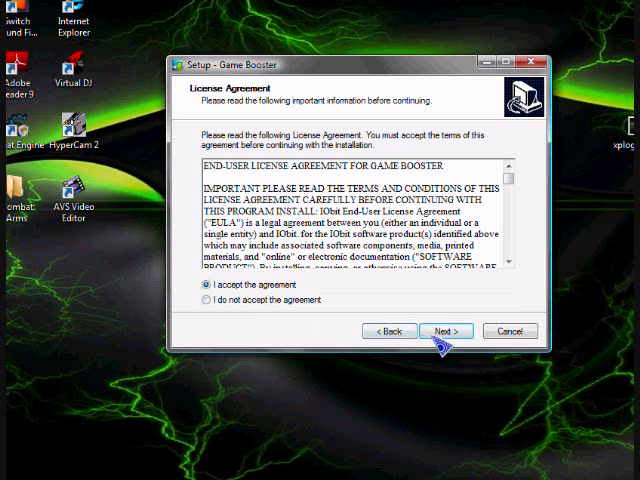
click(446, 332)
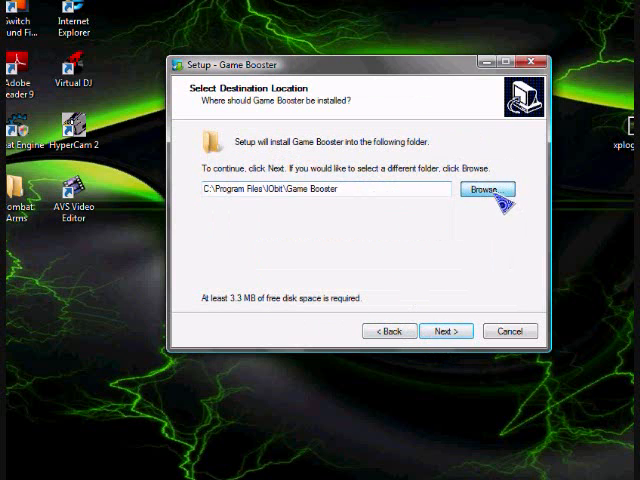
click(500, 190)
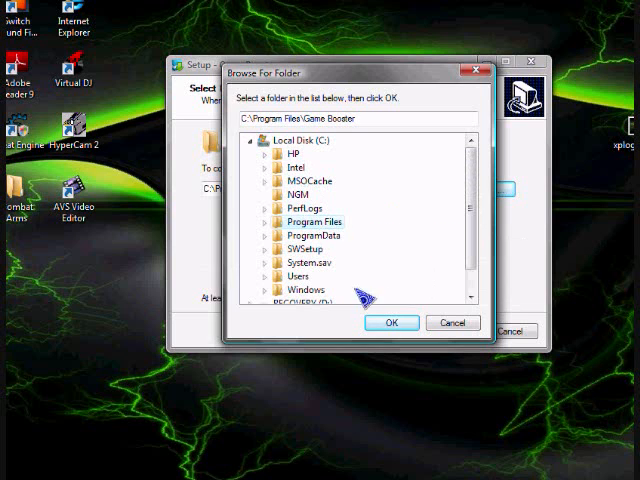
click(390, 322)
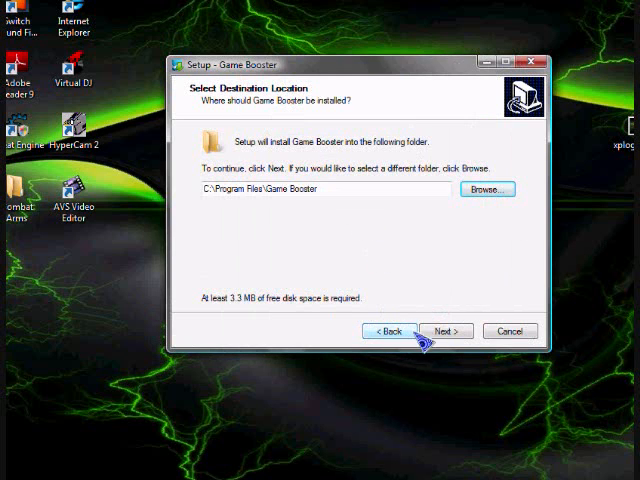
click(446, 332)
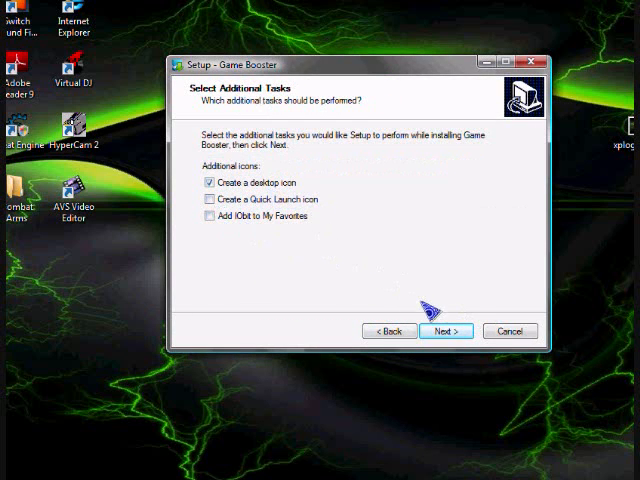
- Install with a desktop icon, uncheck Launch Game Booster and View update history, and finish
click(448, 332)
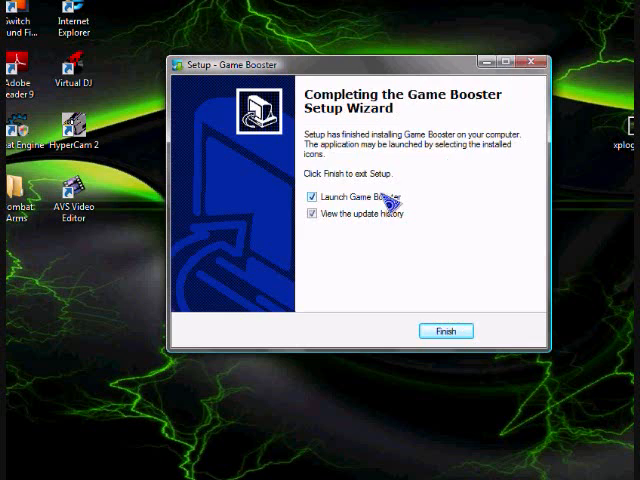
click(312, 196)
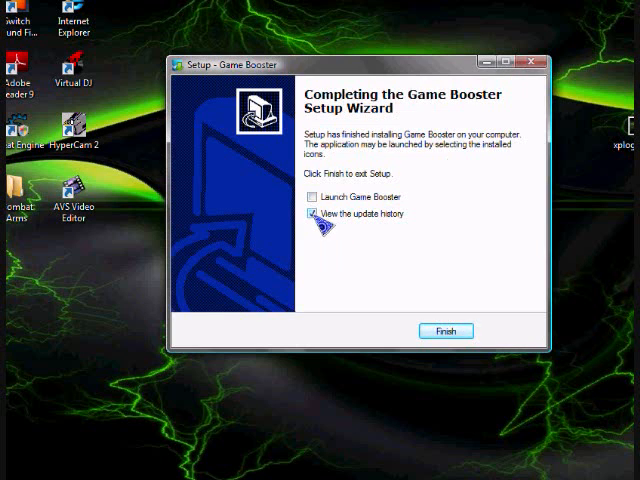
click(312, 212)
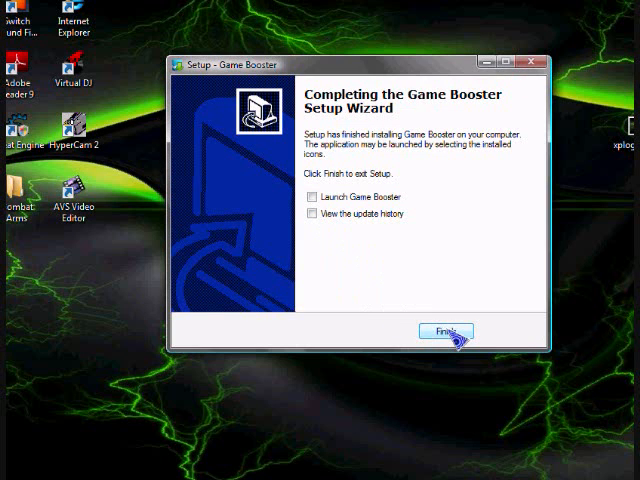
click(444, 332)
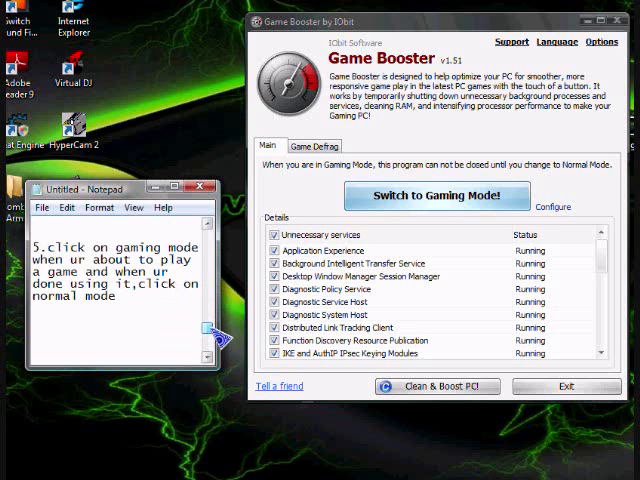
- Write the closing note claiming Game Booster makes videos and downloads run faster
text(Thats it,I beleive this program makes other media like videos,downloads etc run faster so enjoy and thanks for watching)
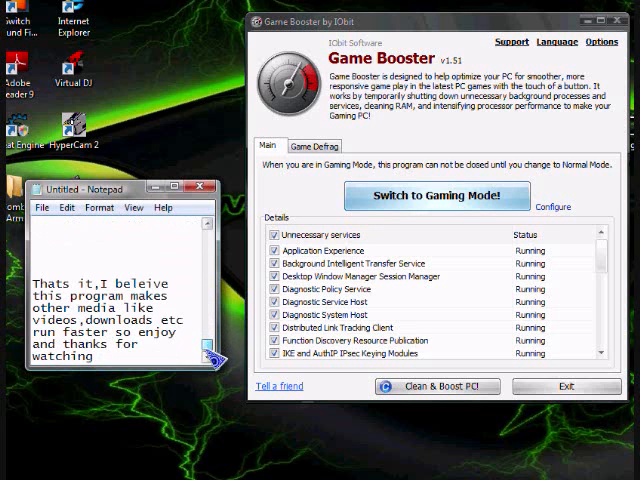